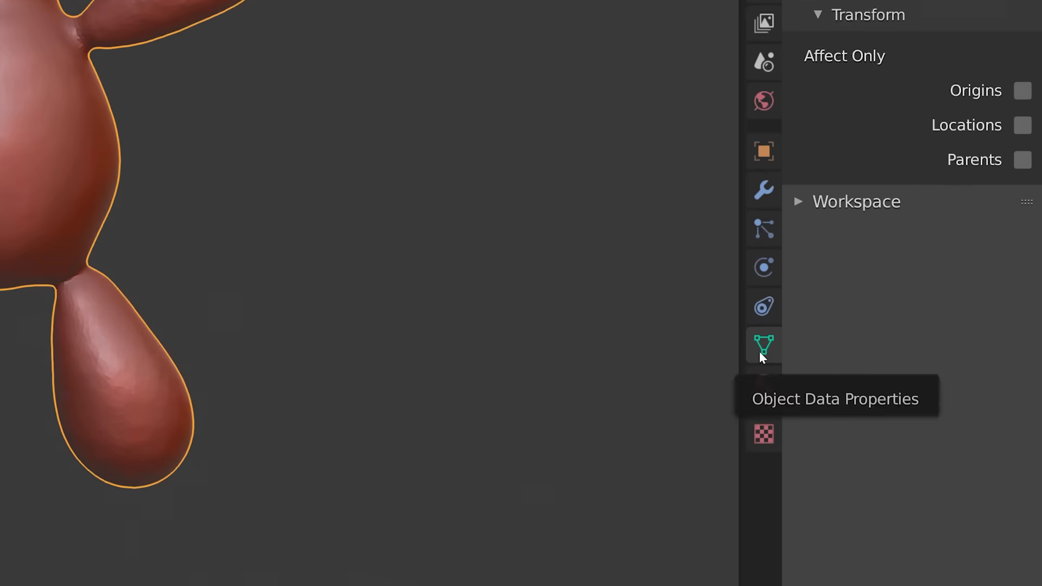
# Step: Show the teddy bear's Object Data properties with the Remesh panel in Quad mode
pyautogui.click(764, 345)
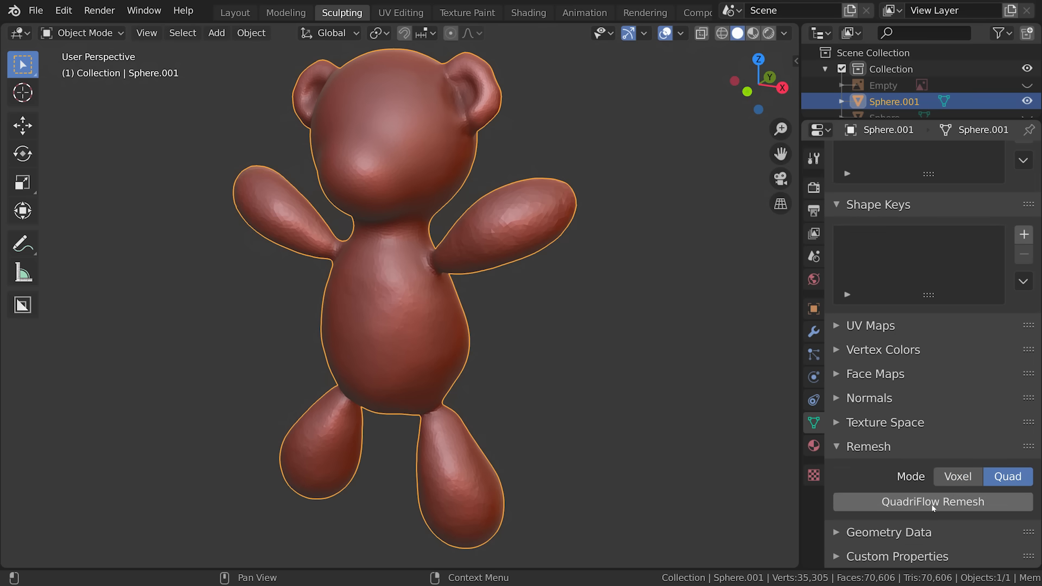
# Step: QuadriFlow-remesh the teddy bear with a target of 20000 faces
pyautogui.click(932, 502)
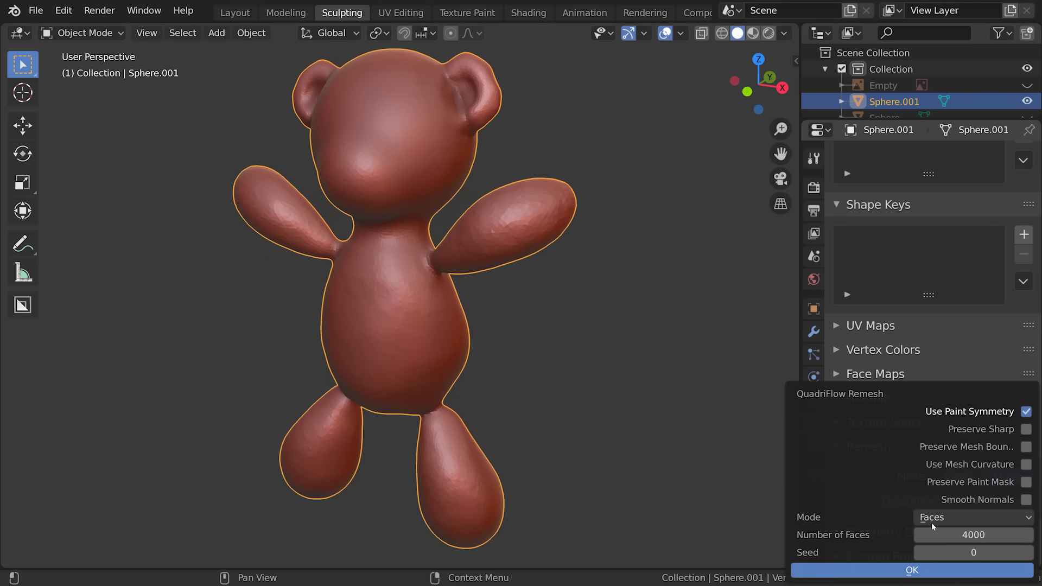
pyautogui.write('20000')
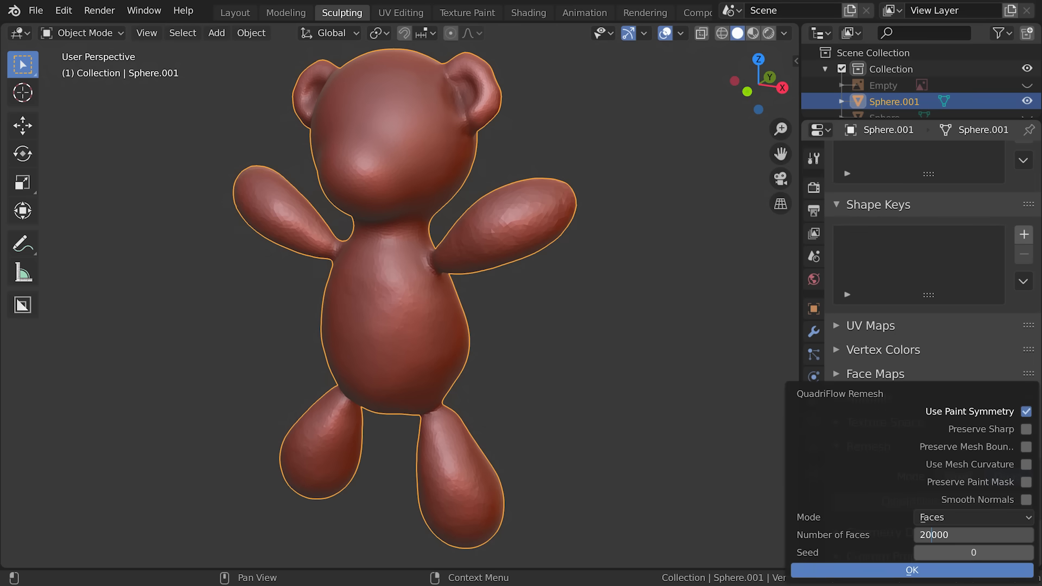
pyautogui.click(911, 571)
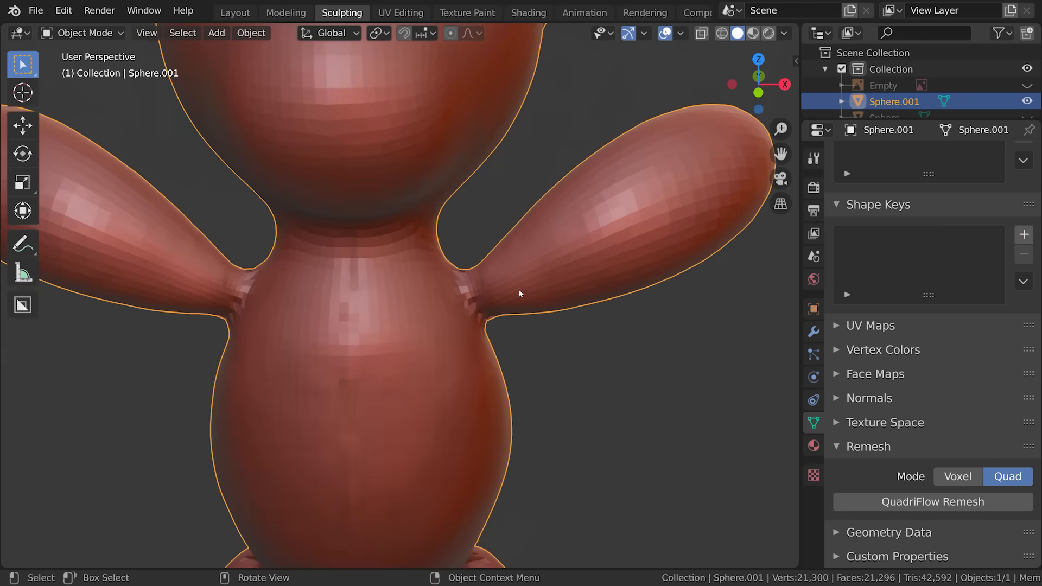
# Step: Undo the quad remesh, returning the bear to its 70,606-face mesh
pyautogui.press('Tab')
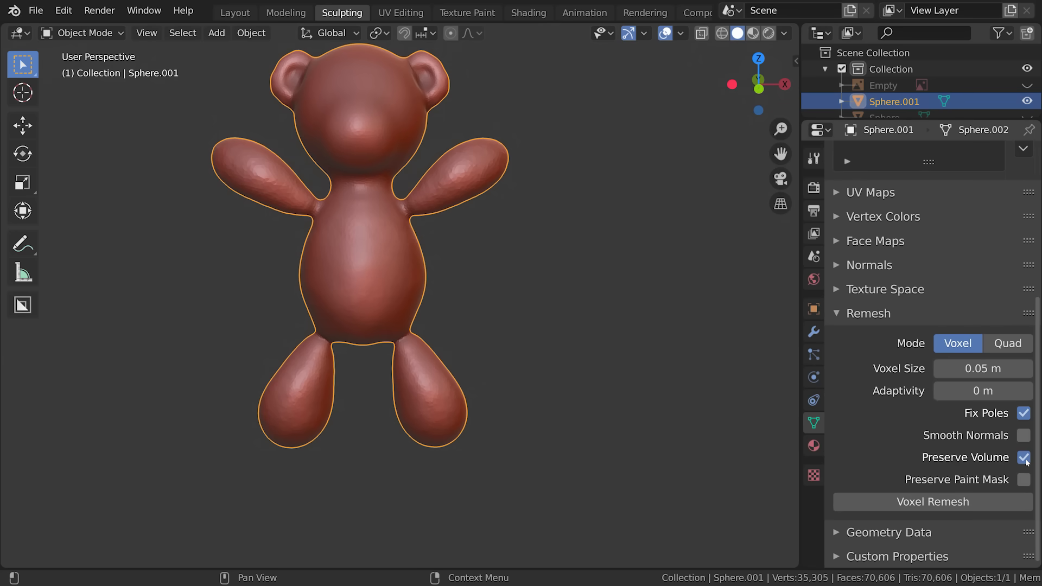
pyautogui.moveTo(1023, 457)
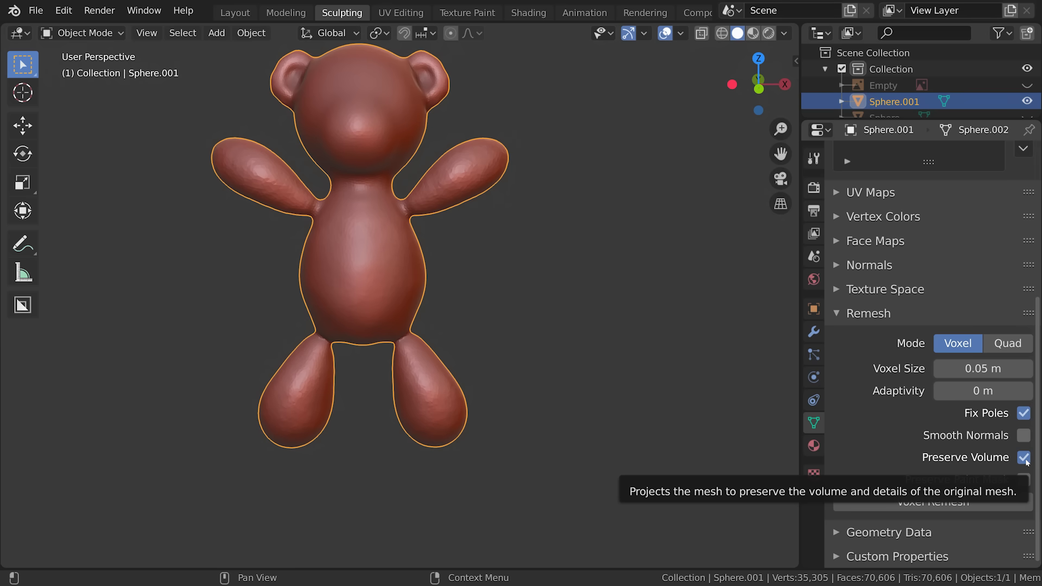